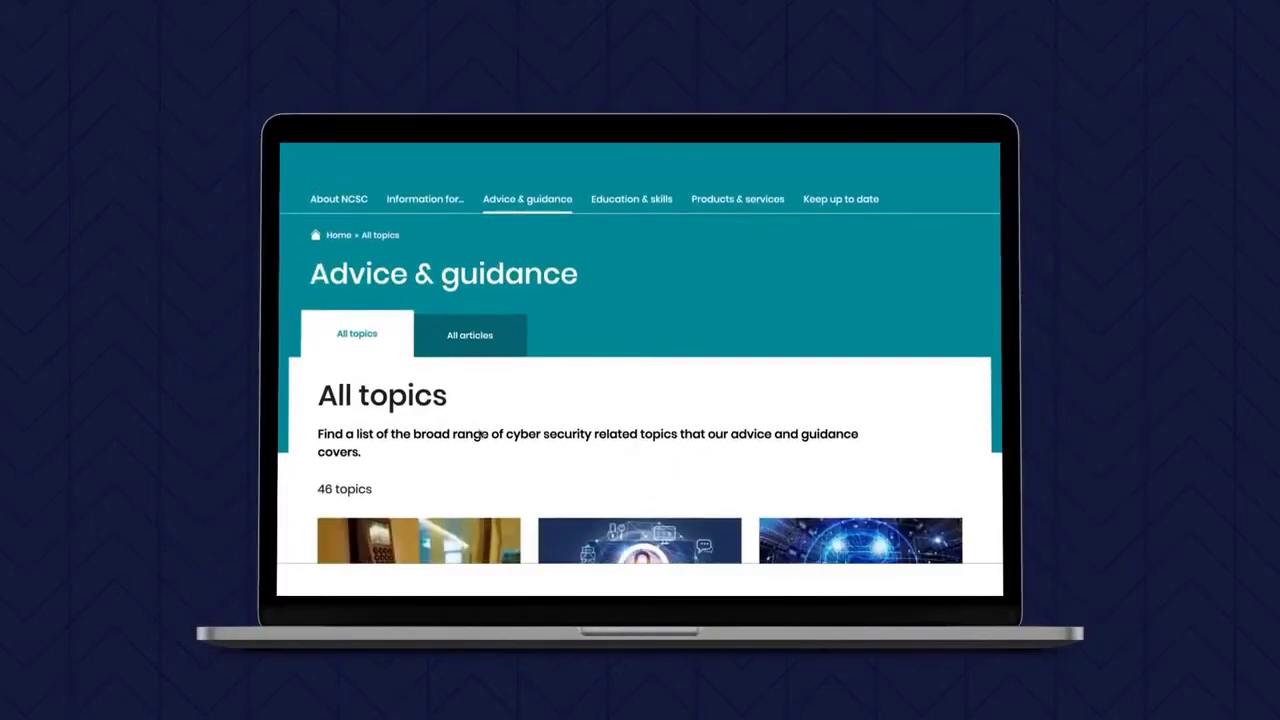
pyautogui.scroll(-3)
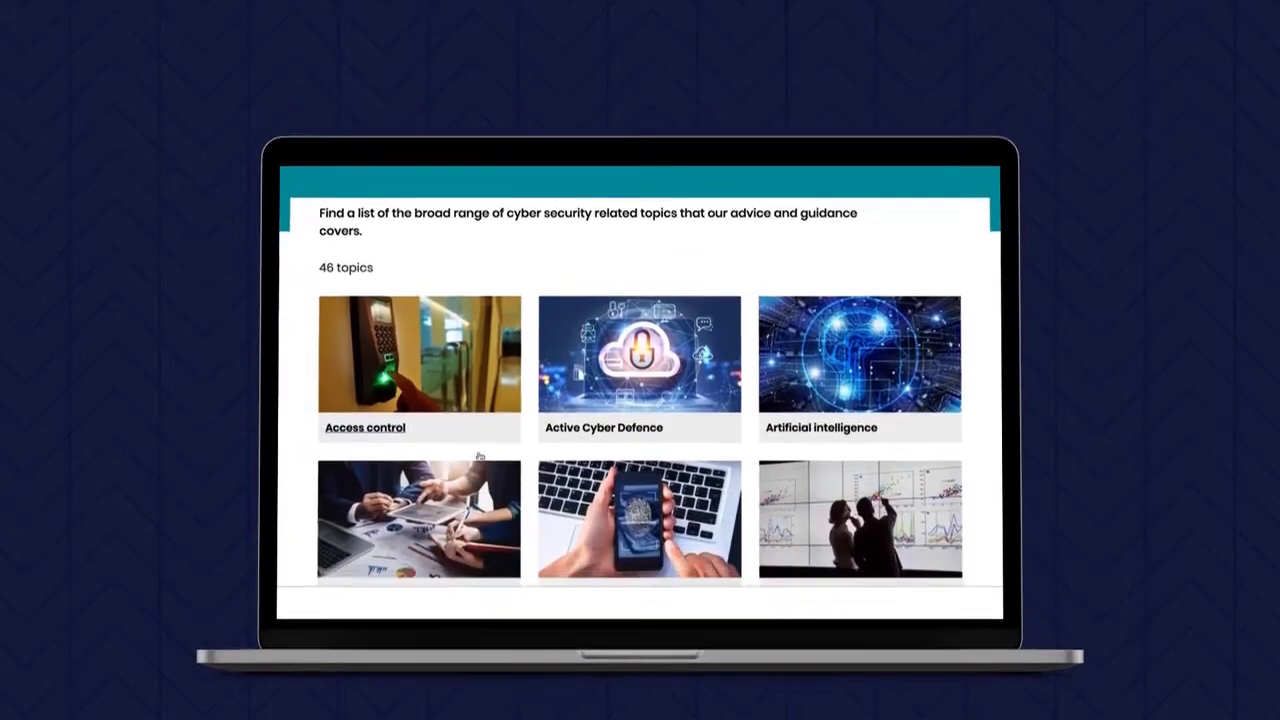